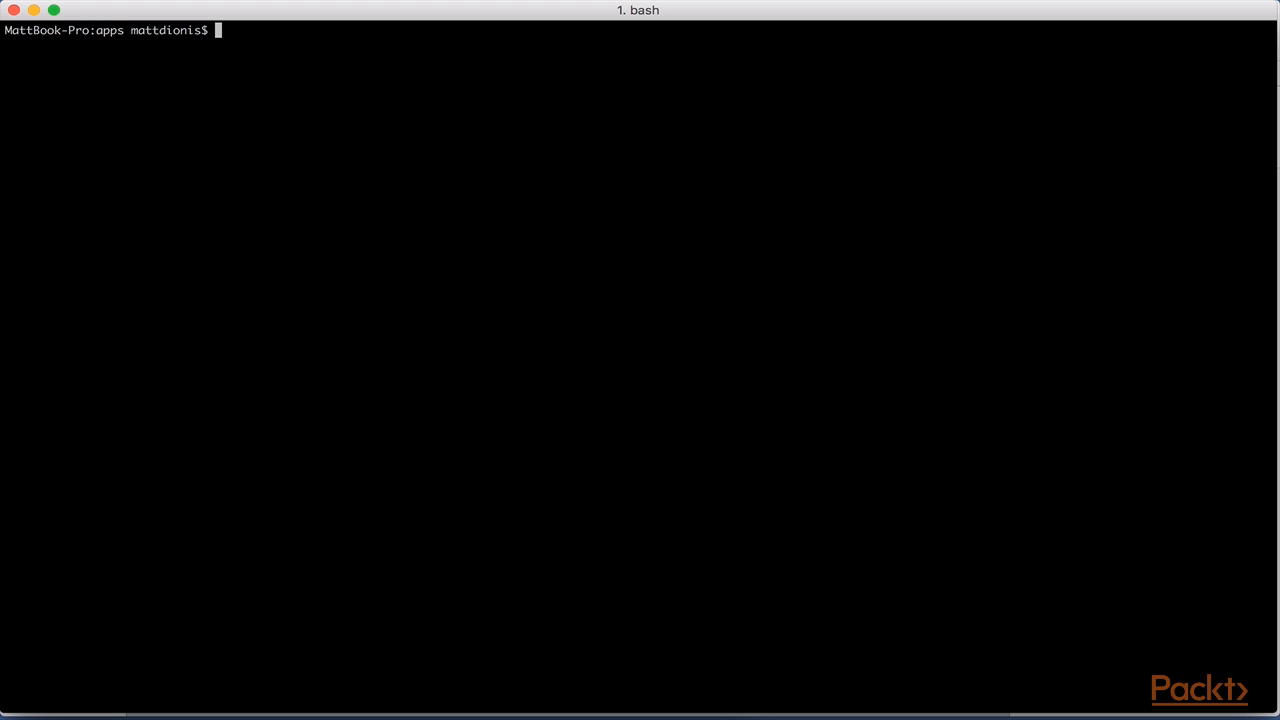
# Step: Create the d3-bar-graph project folder with mkdir in the terminal
pyautogui.write('mkdir')
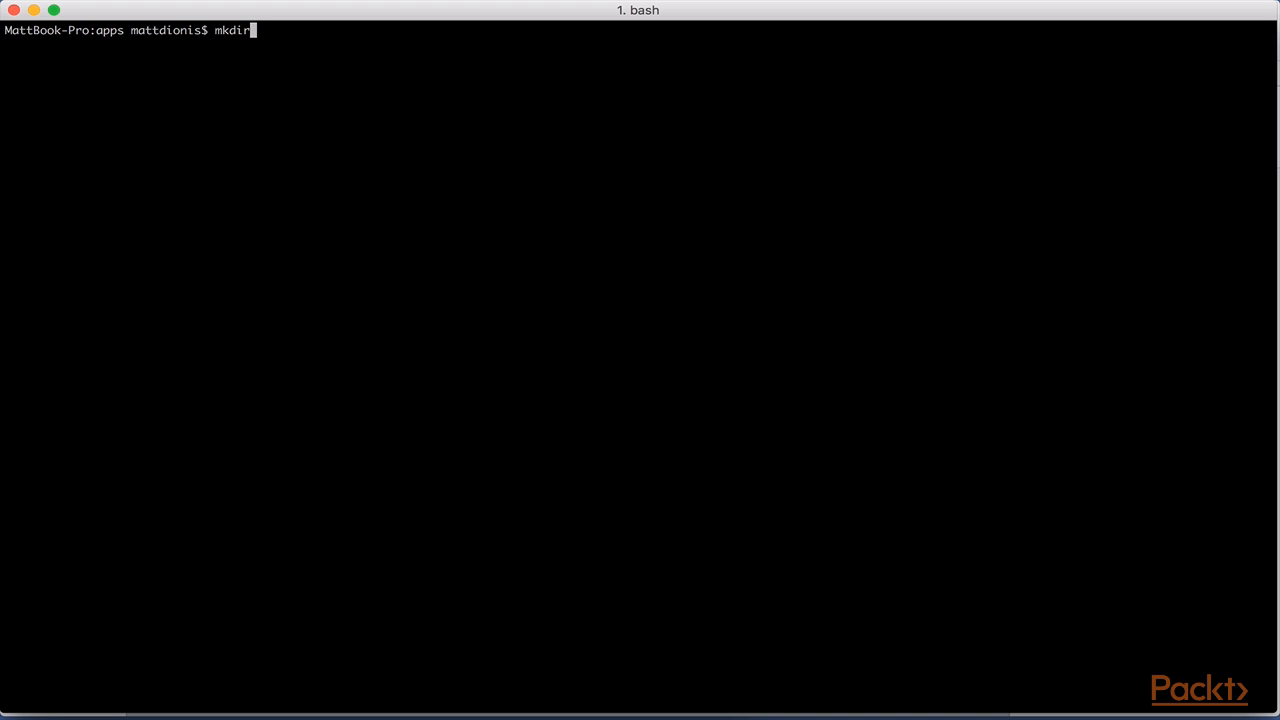
pyautogui.write('d3')
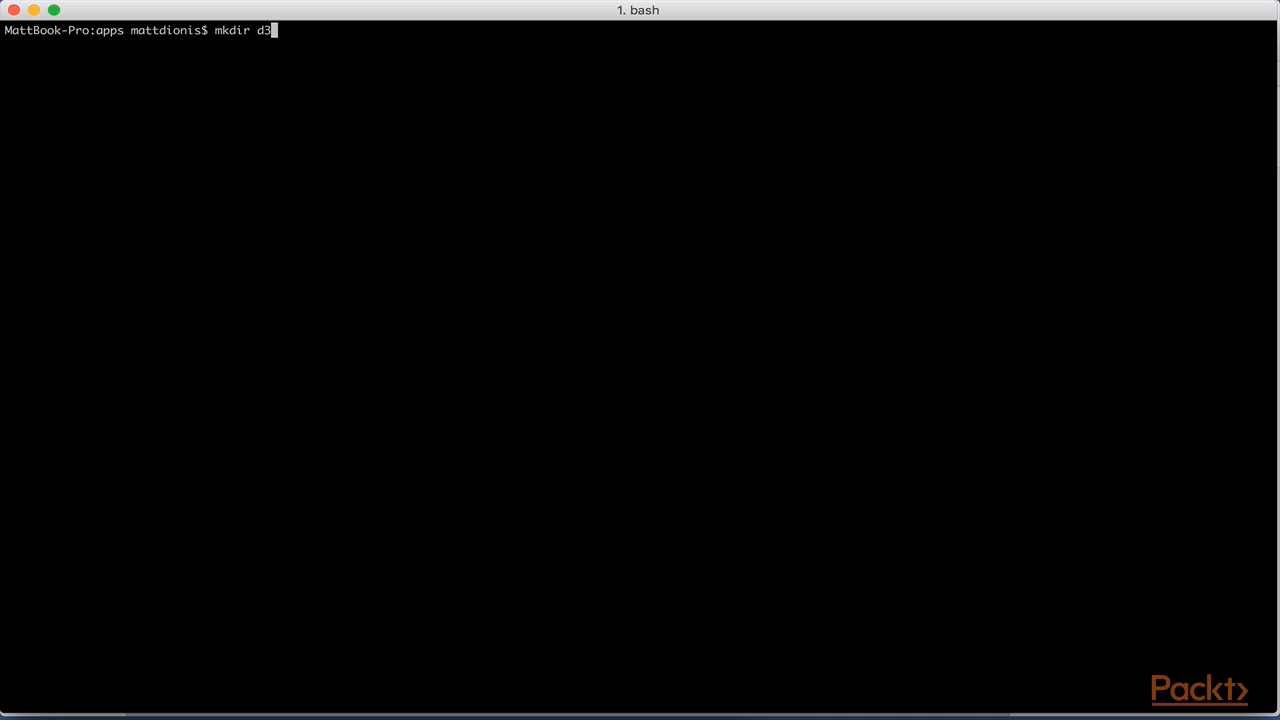
pyautogui.write('-bar-g')
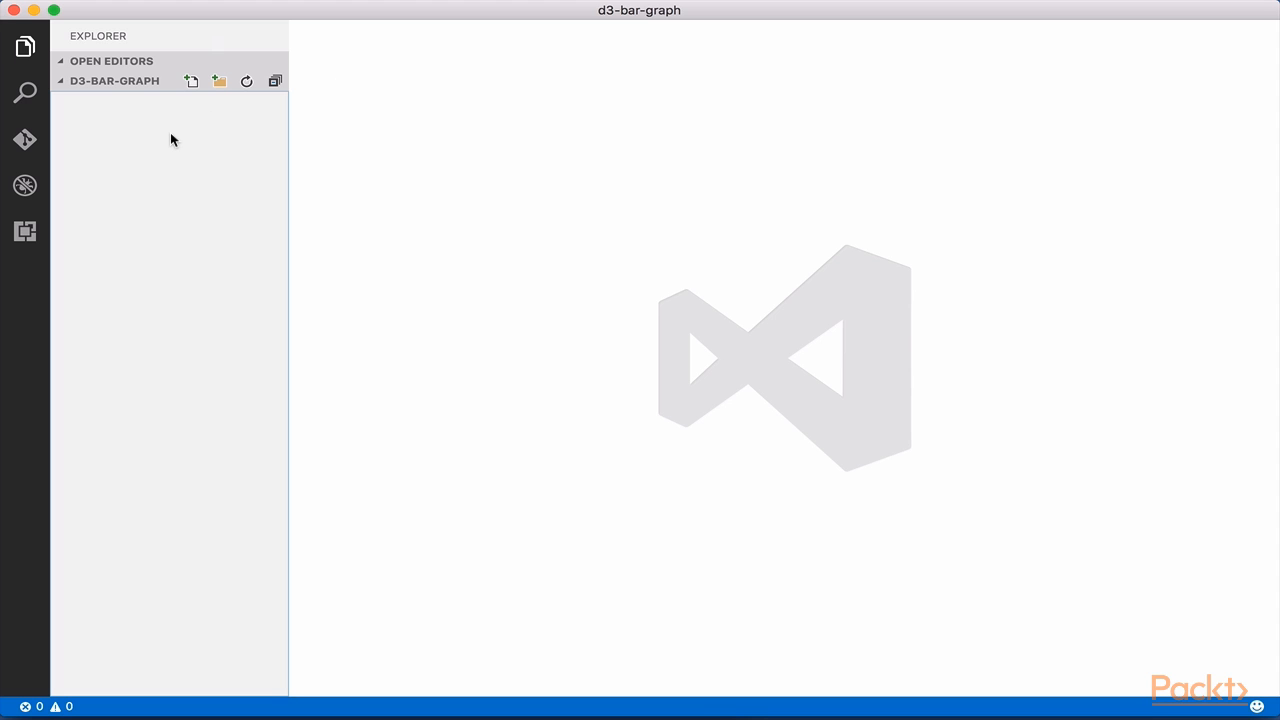
# Step: Write and save index.html titled D3 Bar Graph, loading d3.v4.js and bar-graph.js
pyautogui.write('in')
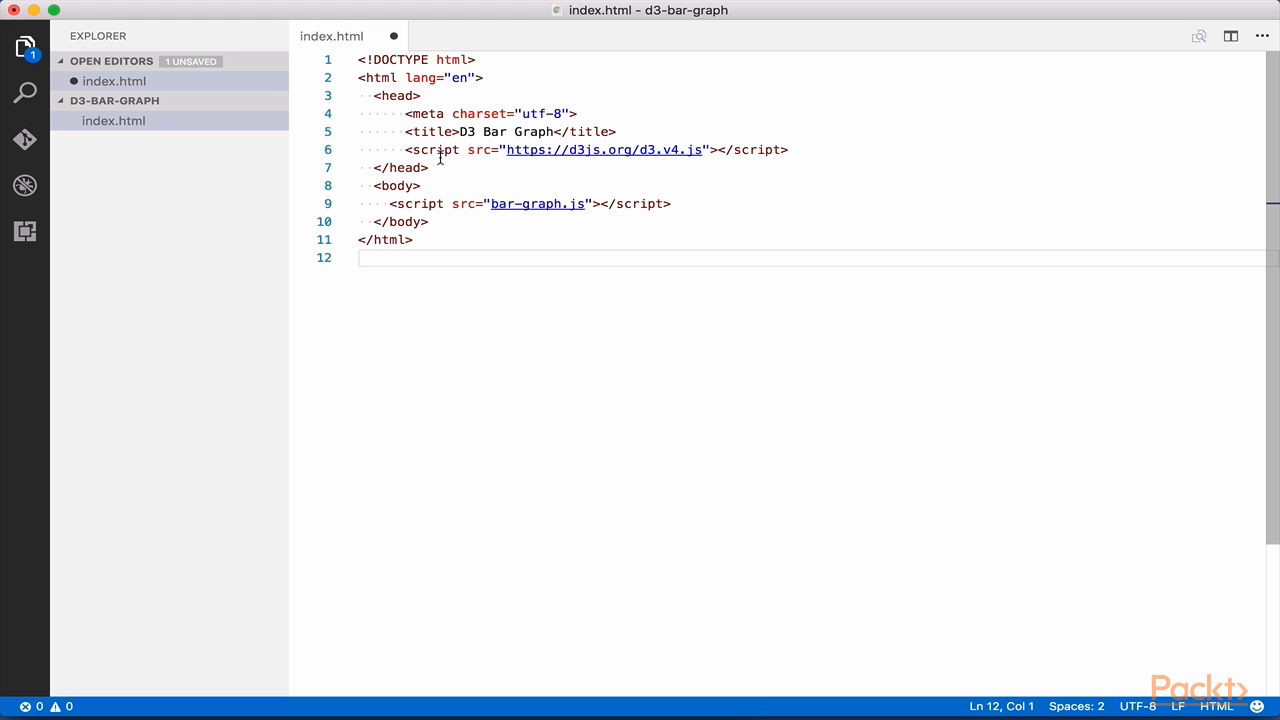
pyautogui.press('Cmd+S')
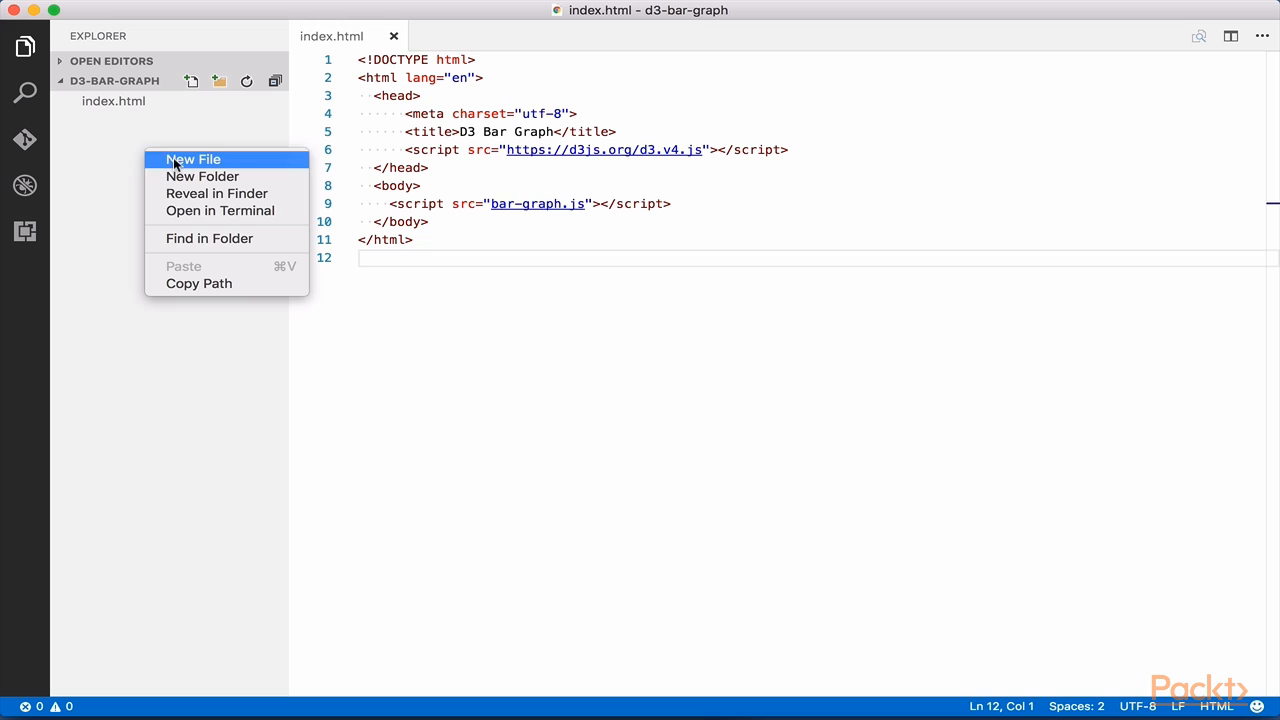
# Step: Add an empty bar-graph.js file beside index.html and open it
pyautogui.click(192, 159)
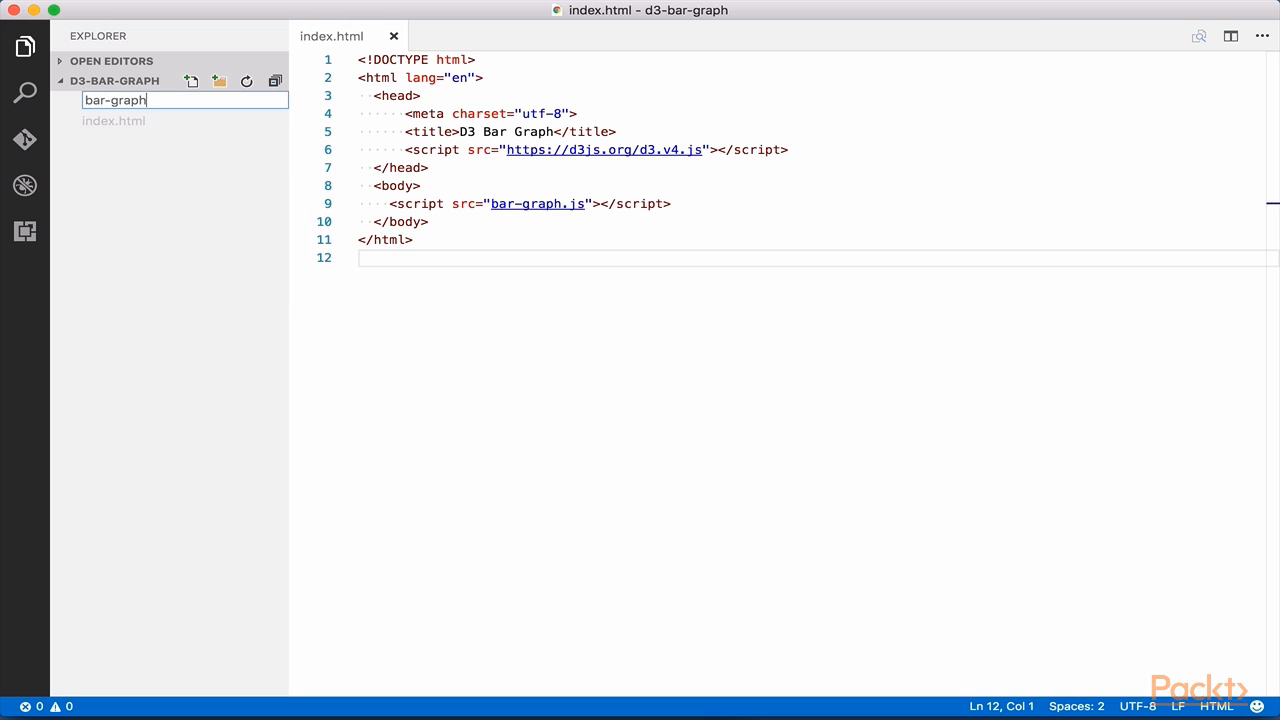
pyautogui.write('.js')
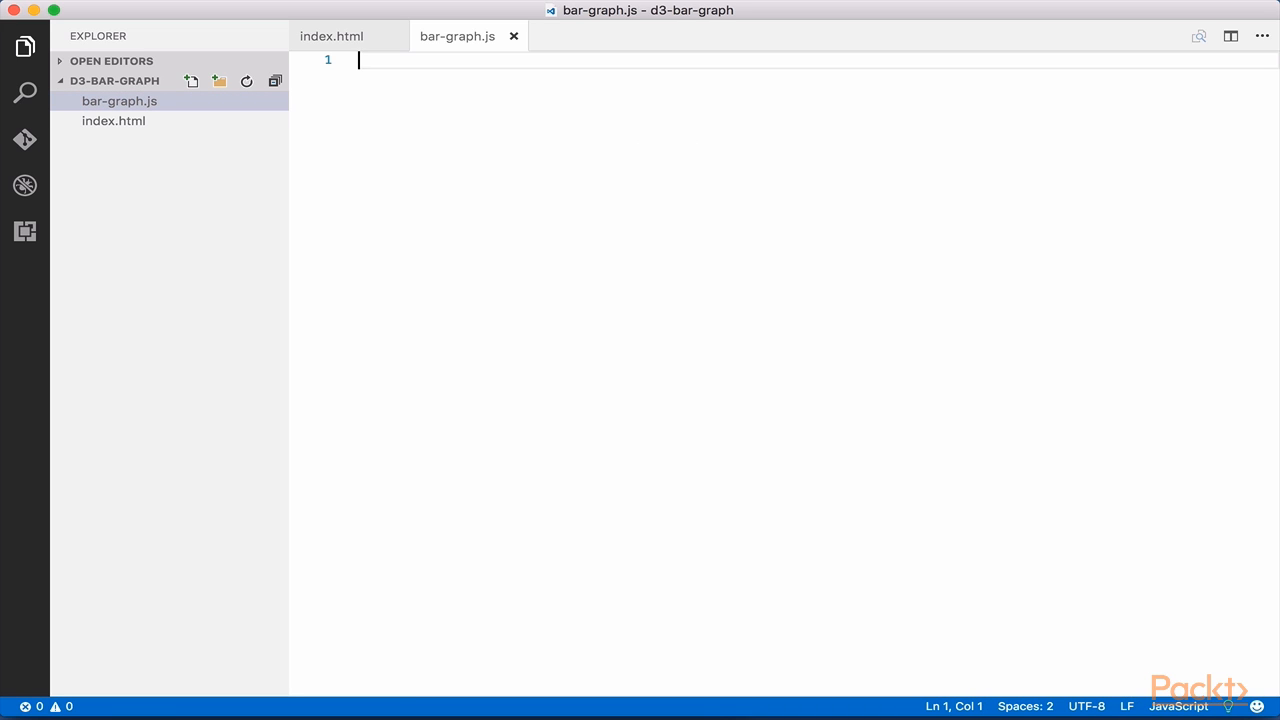
pyautogui.moveTo(455, 232)
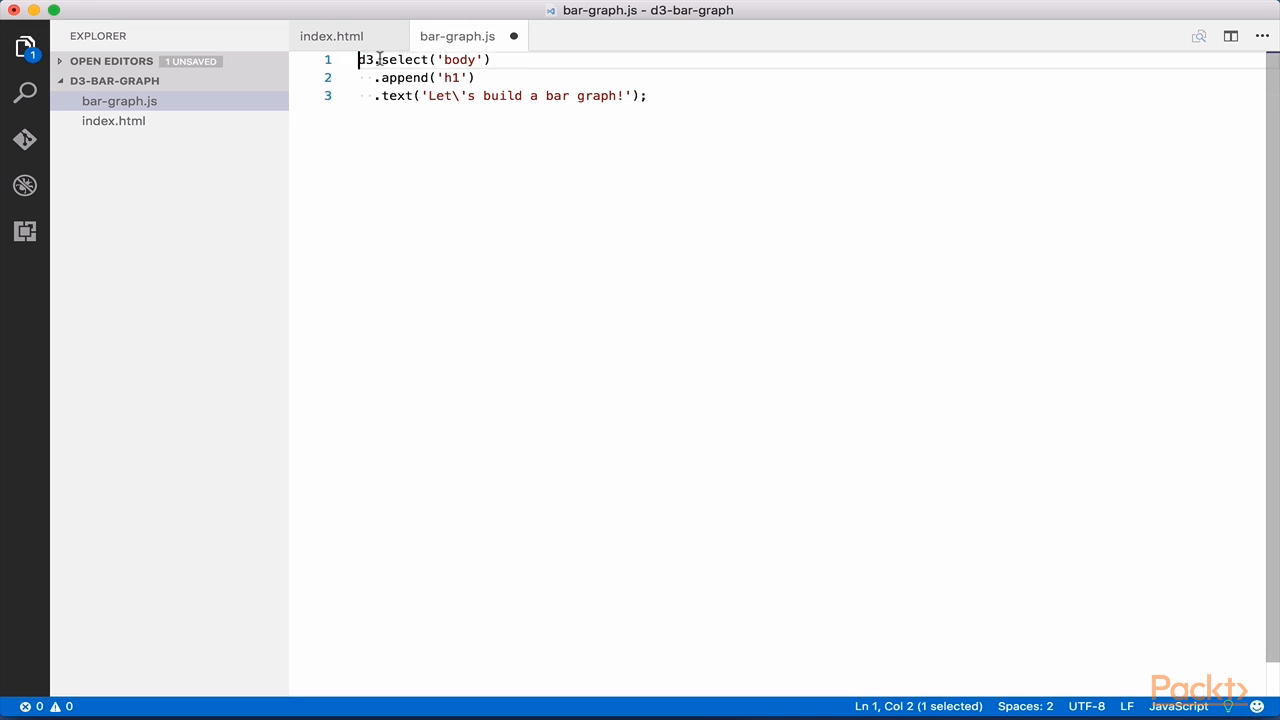
# Step: Highlight the append('h1') call and the "Let's build a bar graph!" text call in bar-graph.js
pyautogui.moveTo(365, 59); pyautogui.dragTo(491, 59)
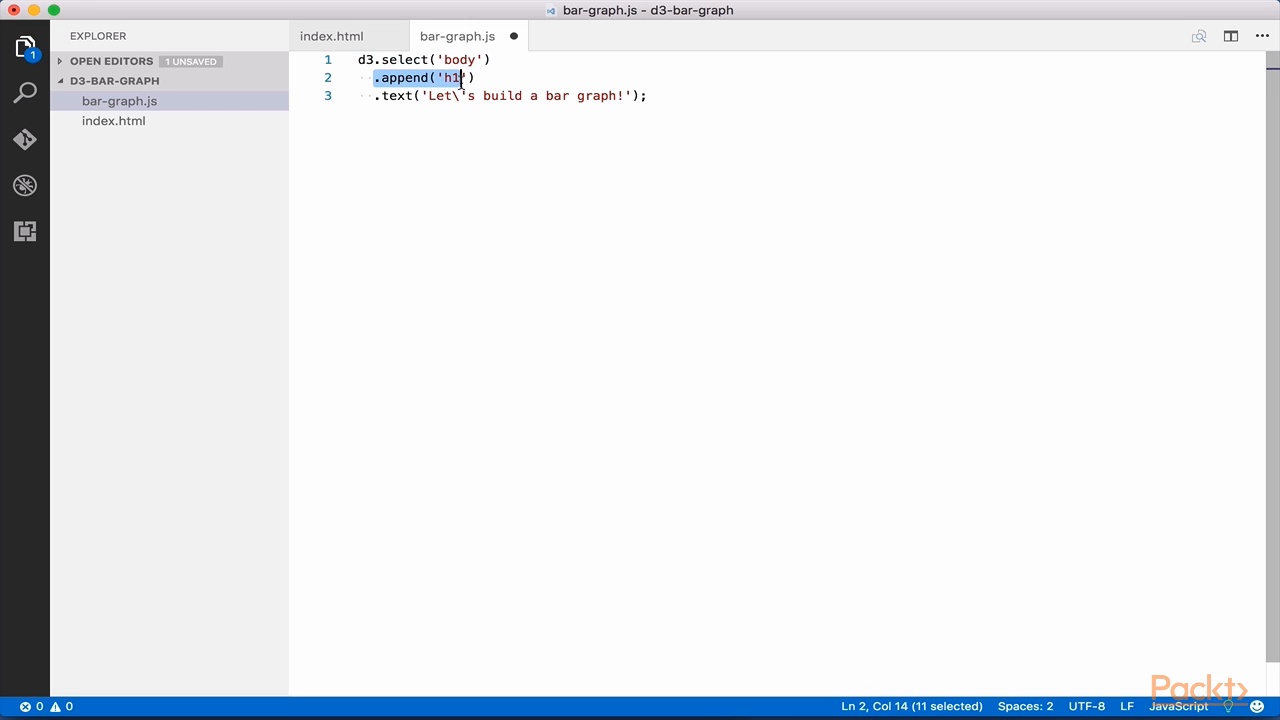
pyautogui.moveTo(457, 78); pyautogui.dragTo(481, 78)
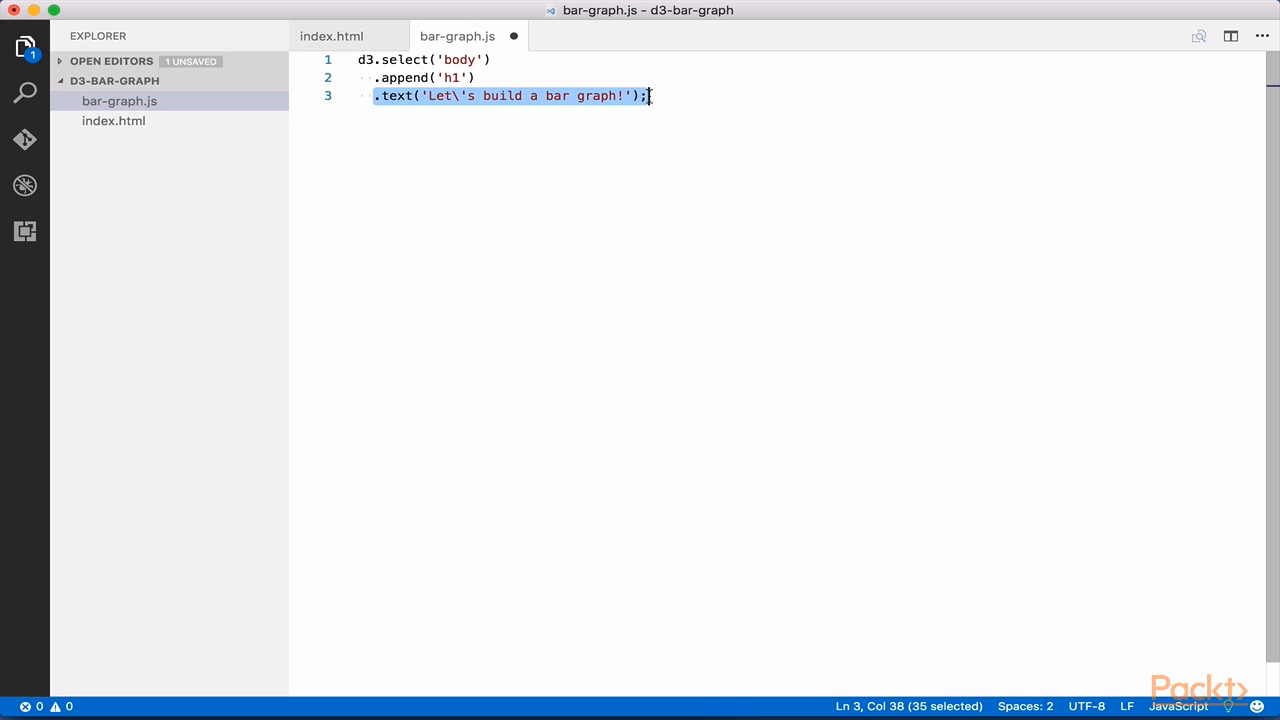
pyautogui.moveTo(623, 137)
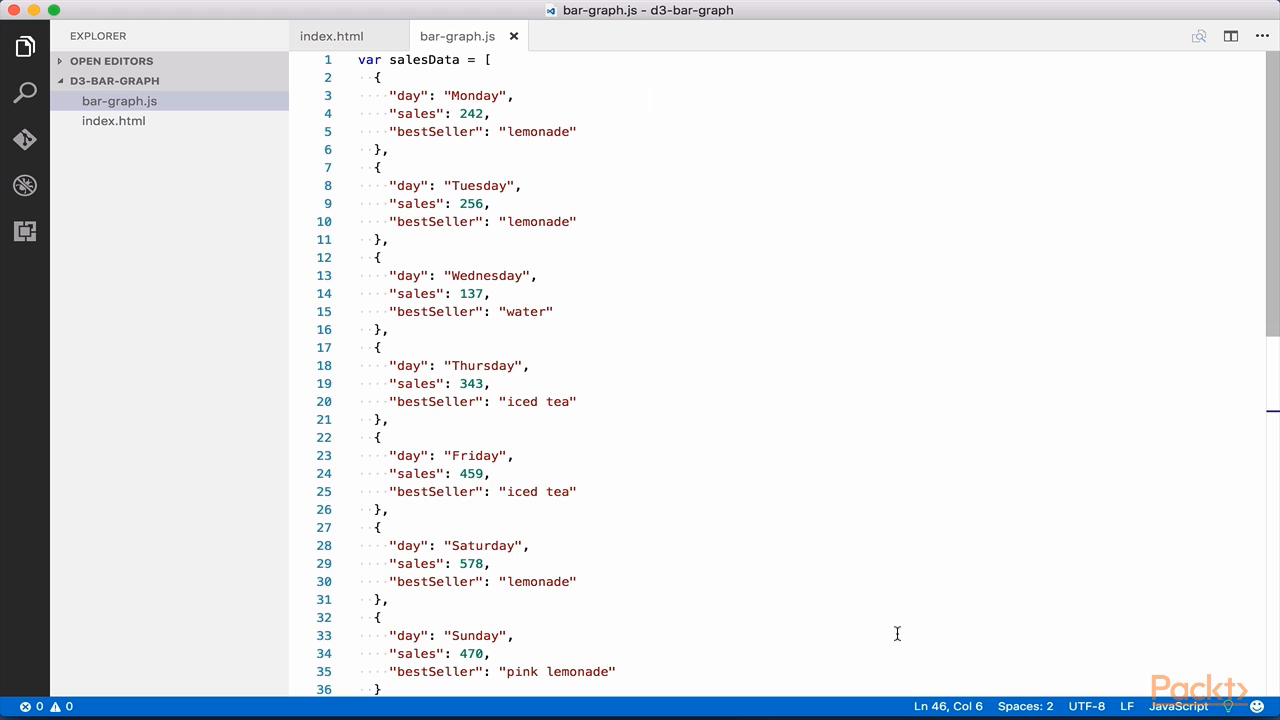
pyautogui.moveTo(910, 625)
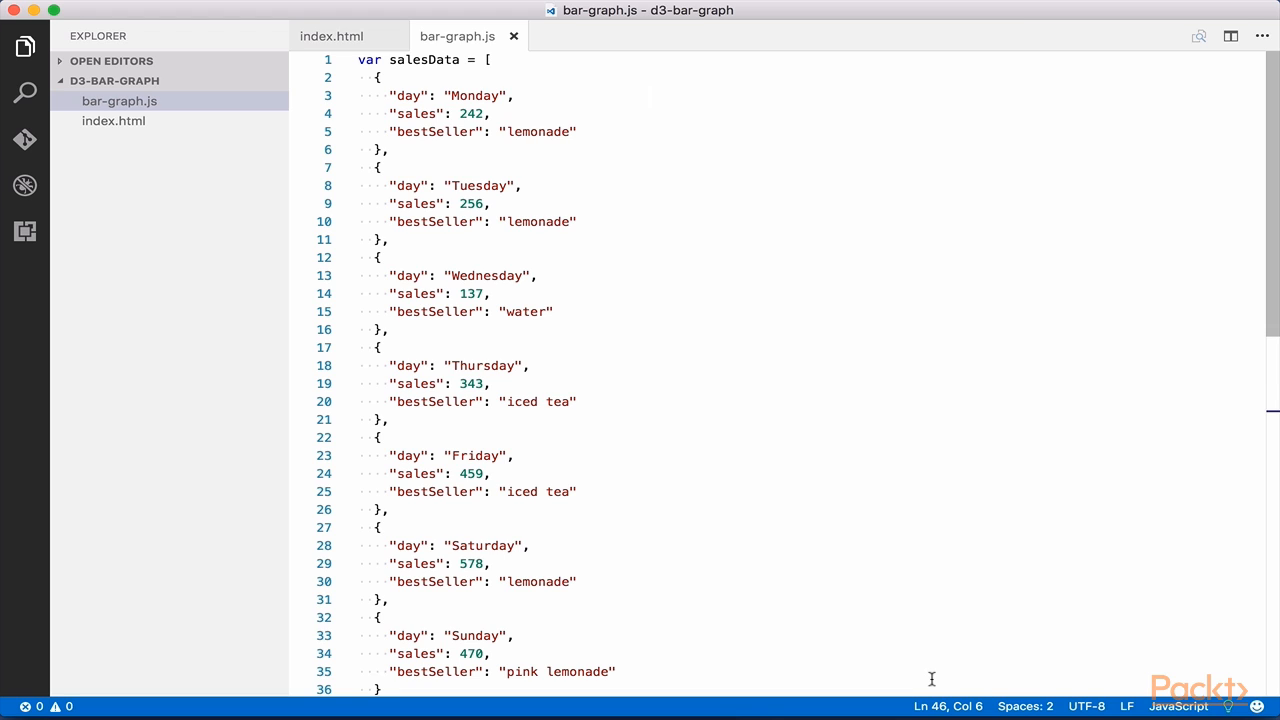
pyautogui.moveTo(923, 532)
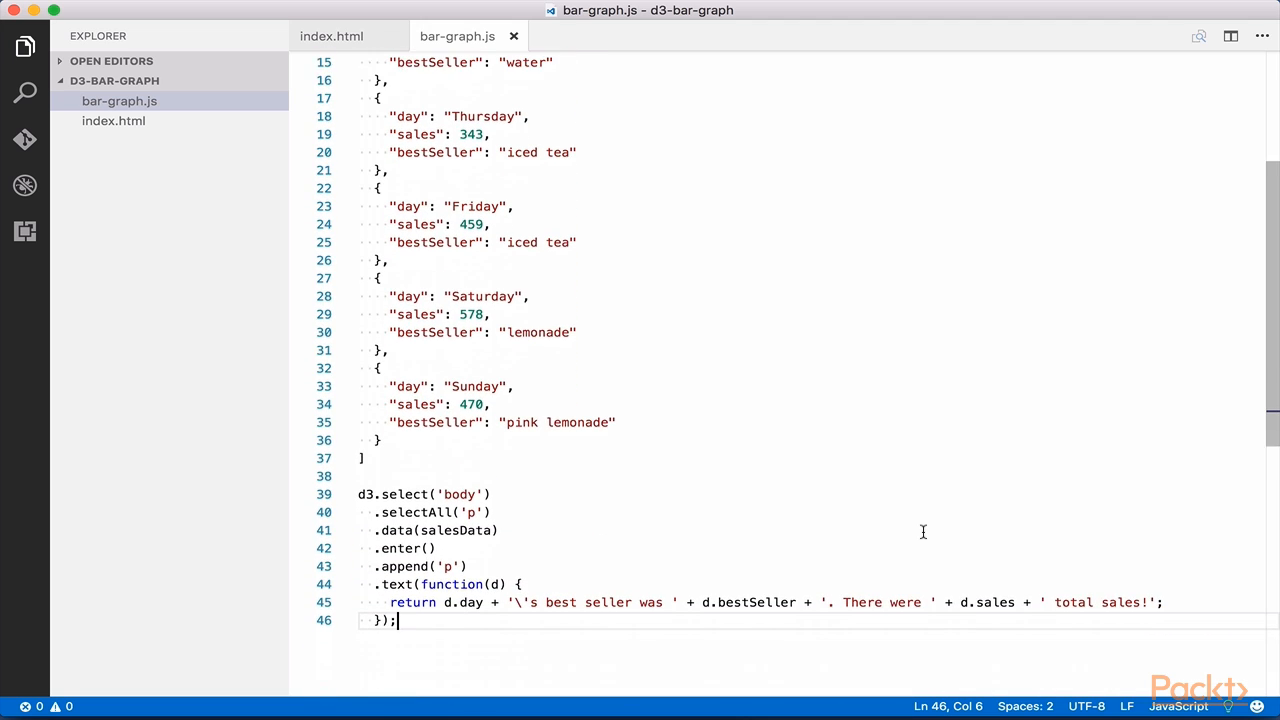
pyautogui.scroll(-3)
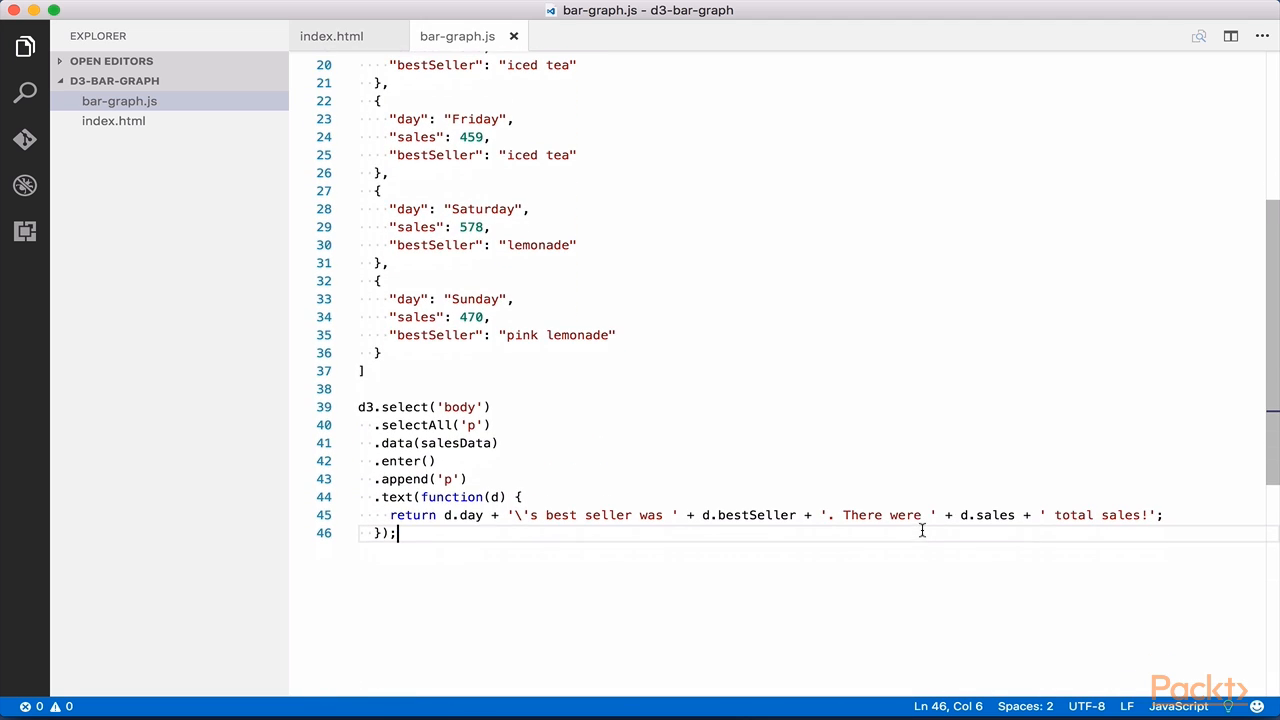
pyautogui.moveTo(903, 520)
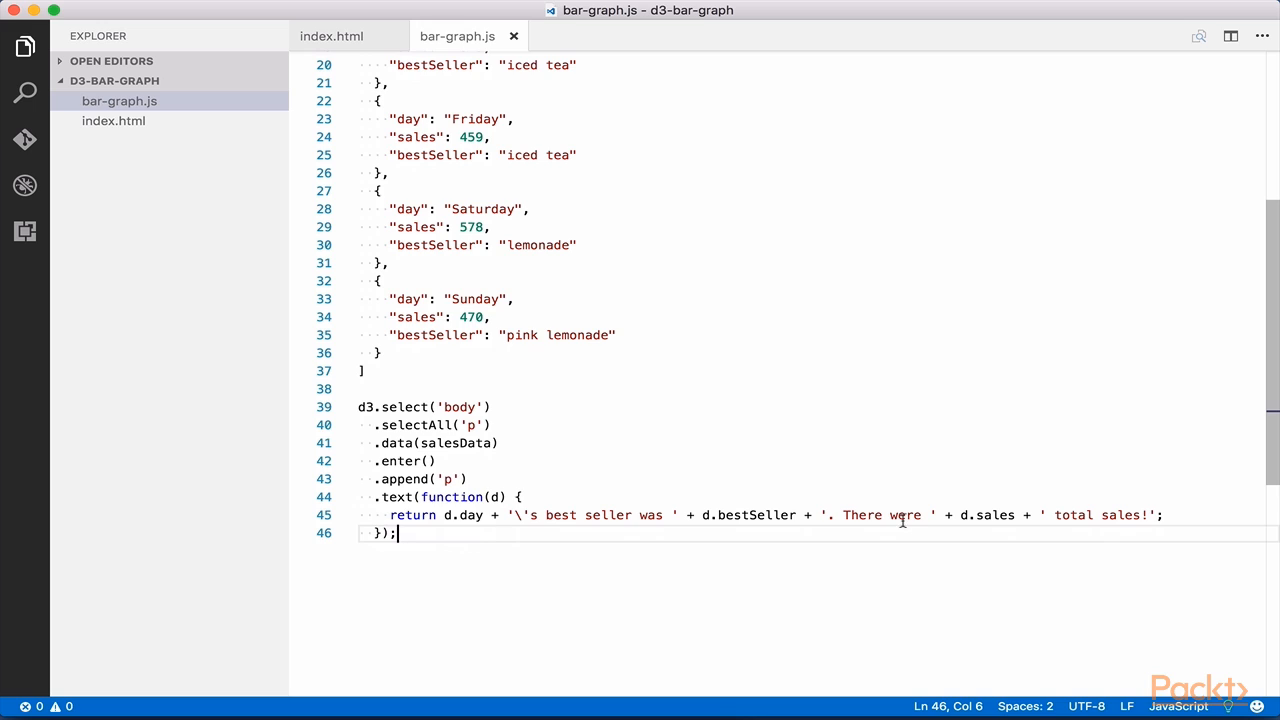
pyautogui.moveTo(414, 402)
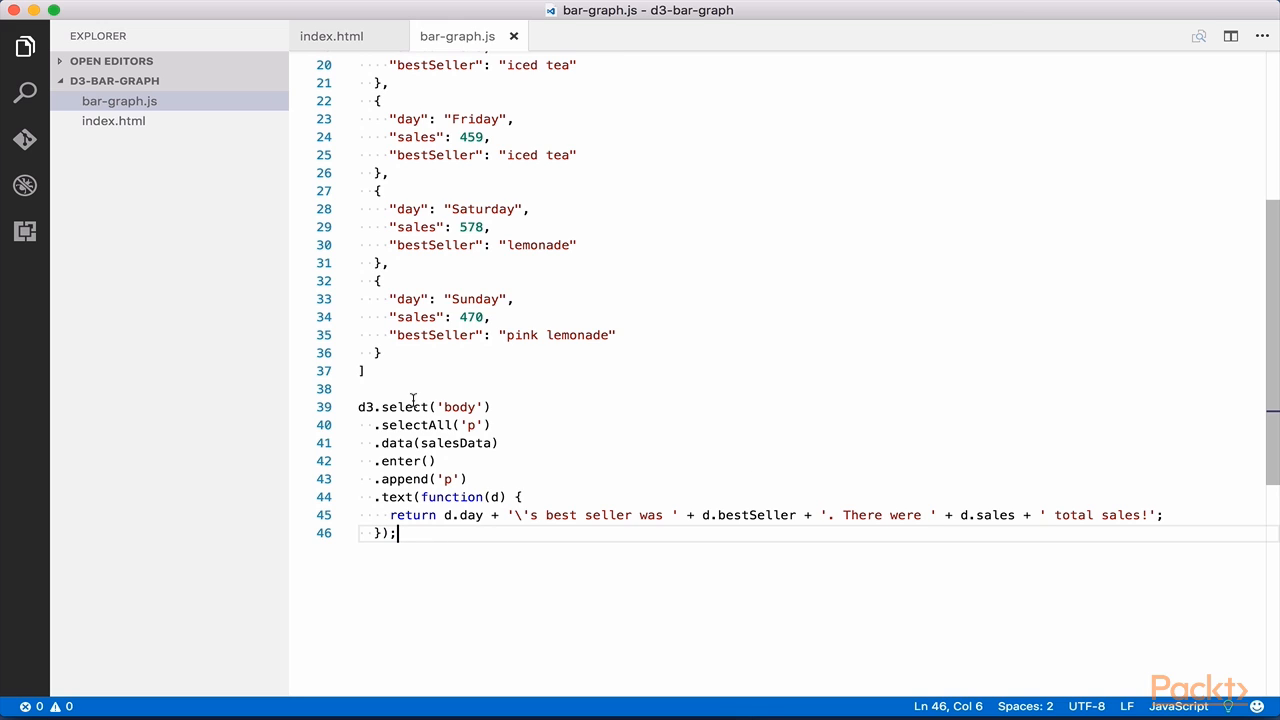
pyautogui.moveTo(460, 425)
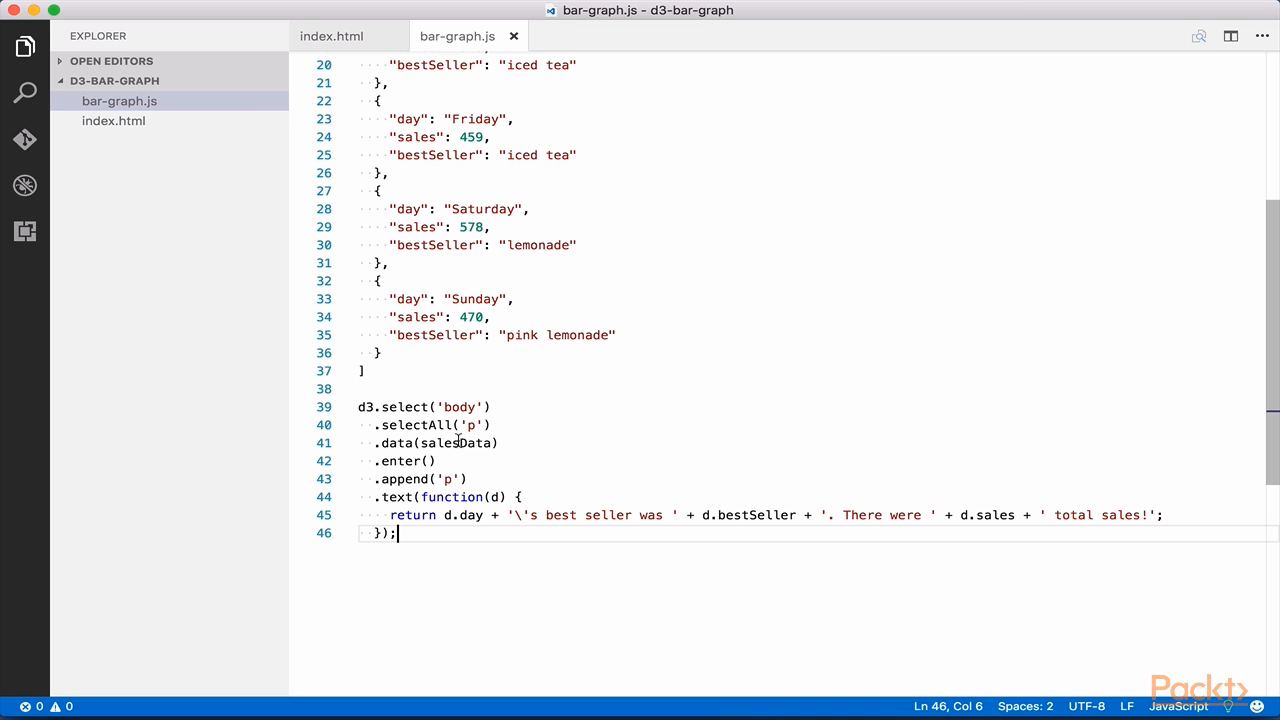
pyautogui.moveTo(454, 460)
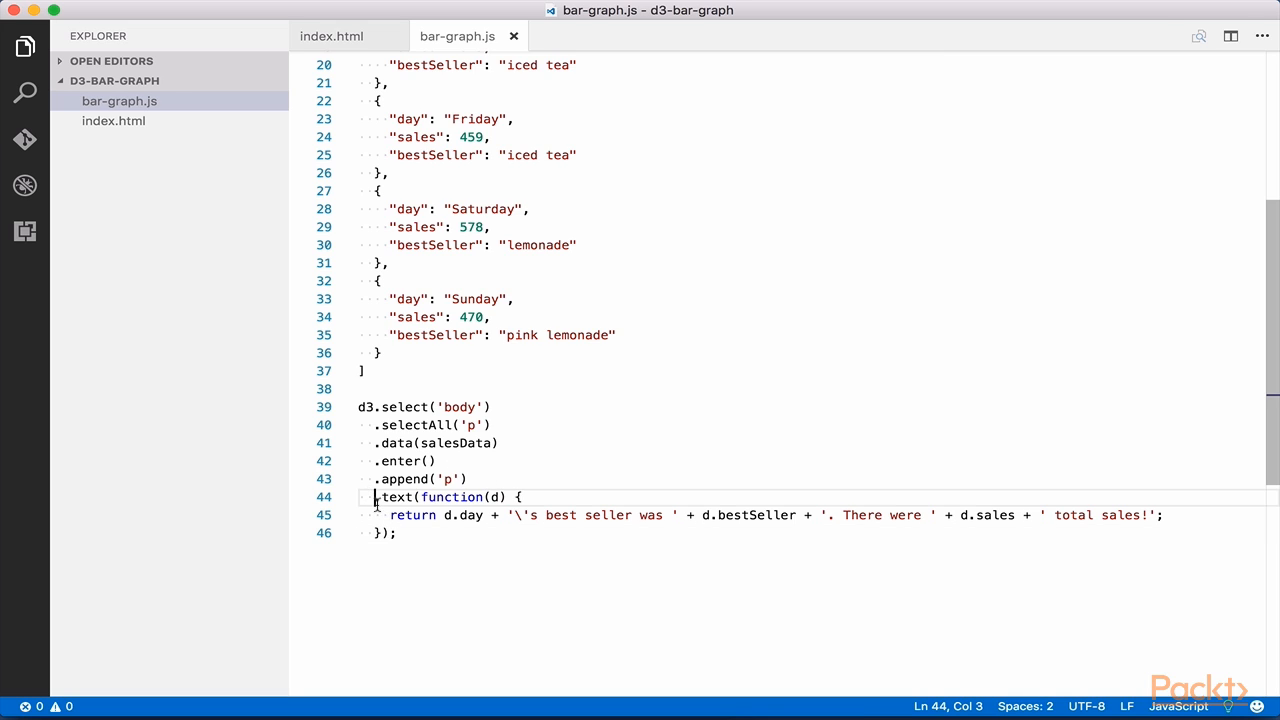
pyautogui.moveTo(375, 497); pyautogui.dragTo(397, 533)
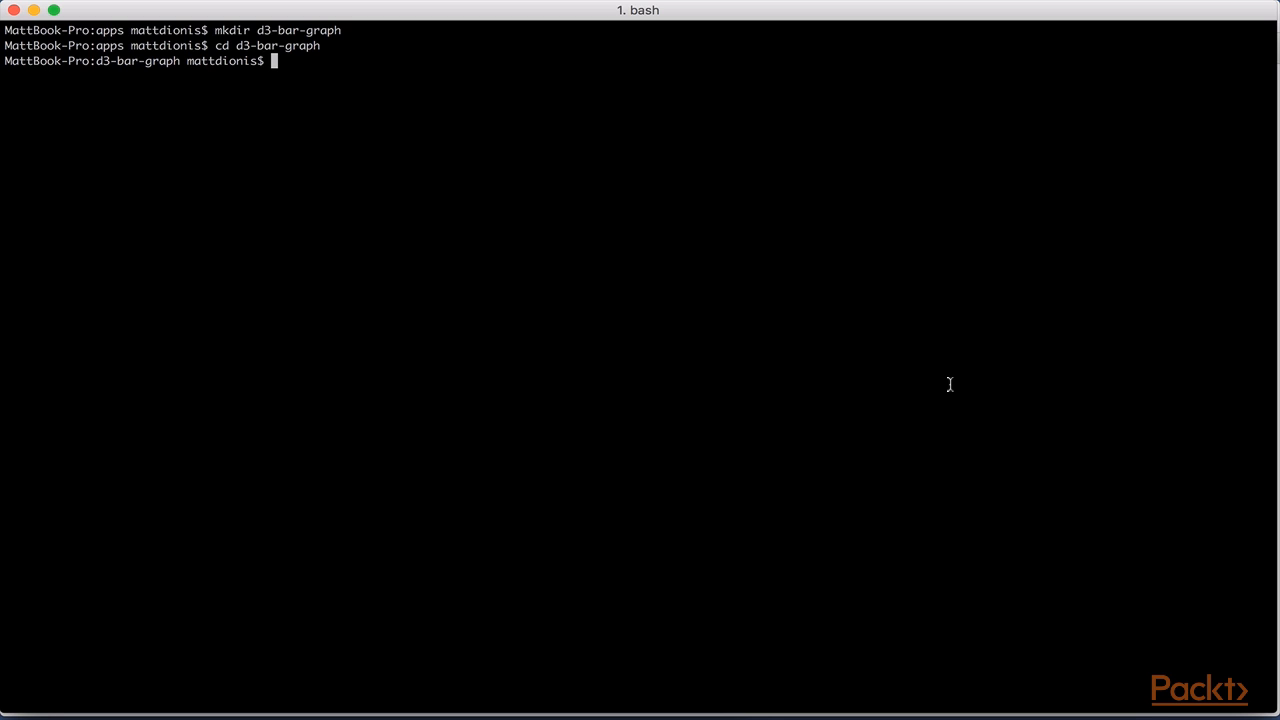
pyautogui.moveTo(954, 391)
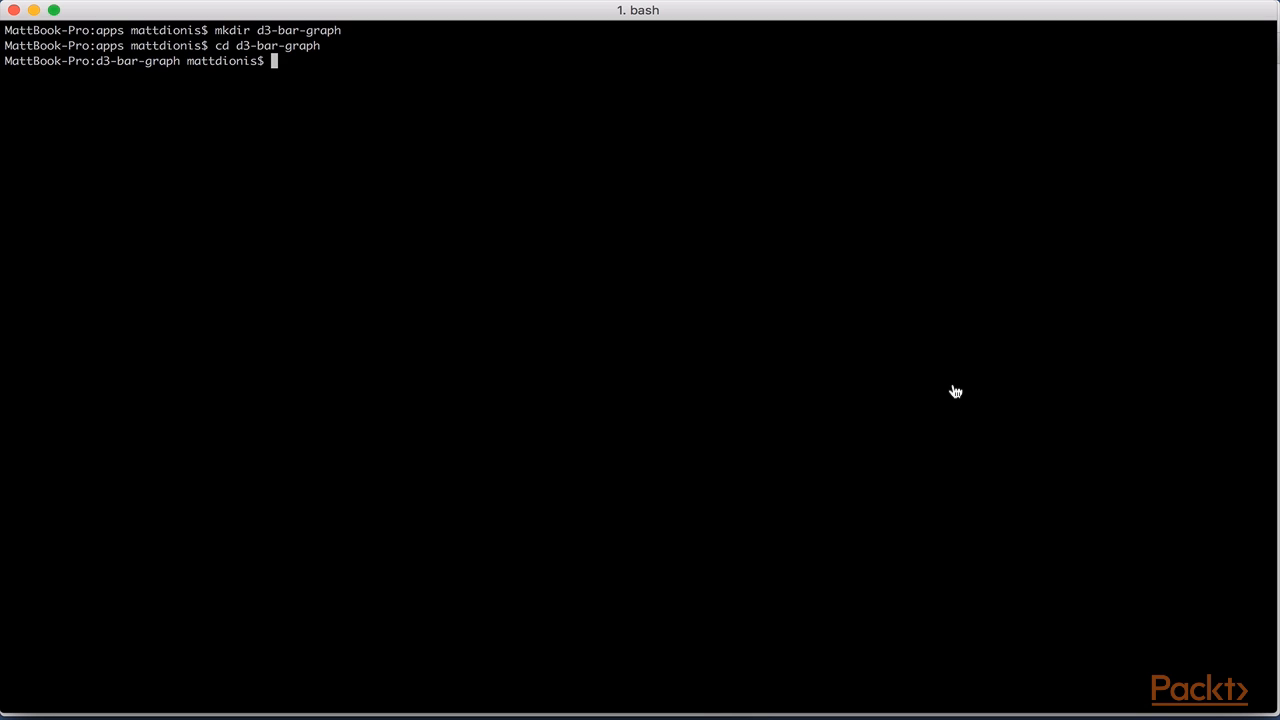
# Step: Run python -m SimpleHTTPServer in the d3-bar-graph folder
pyautogui.write('python -m SimpleHTTPServer')
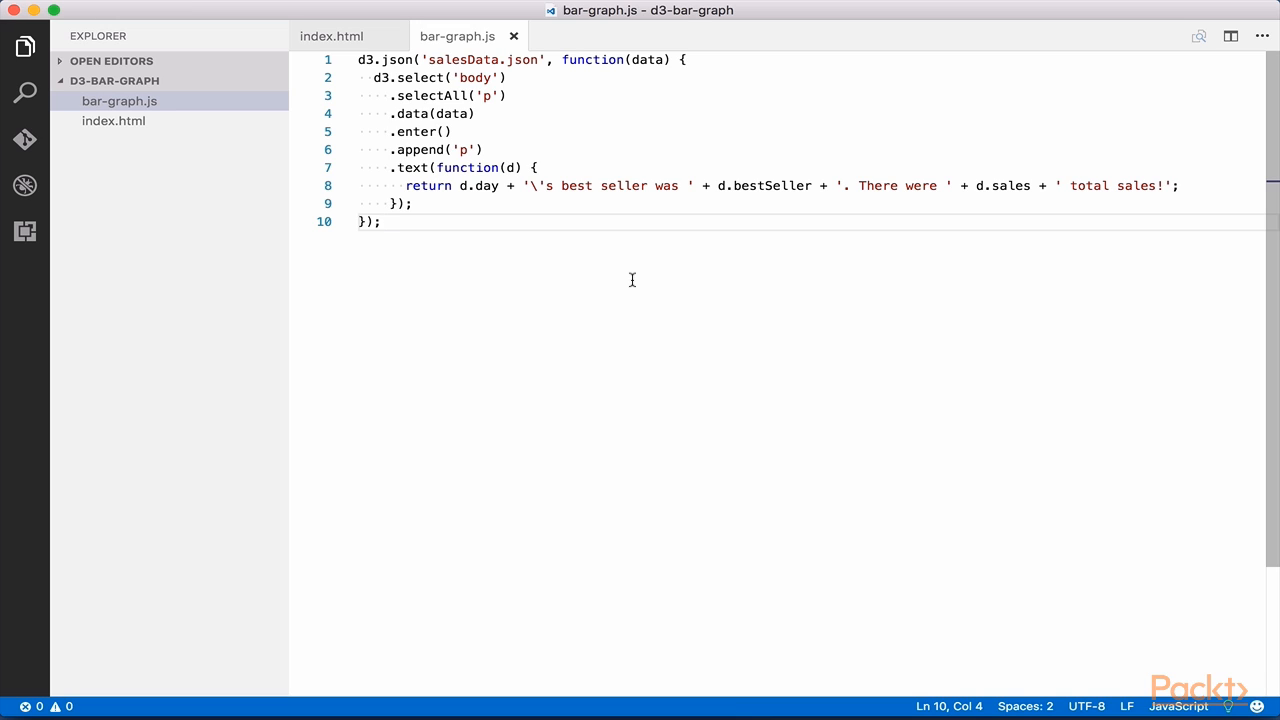
pyautogui.moveTo(529, 149)
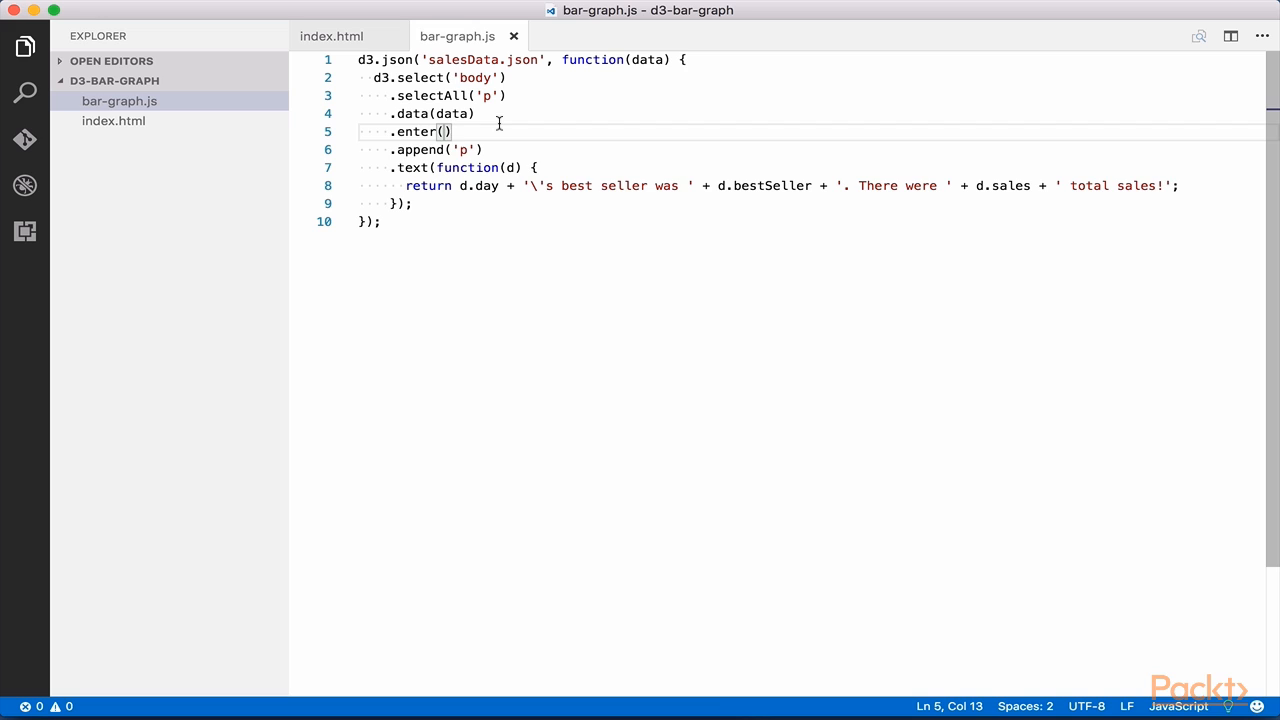
pyautogui.doubleClick(462, 59)
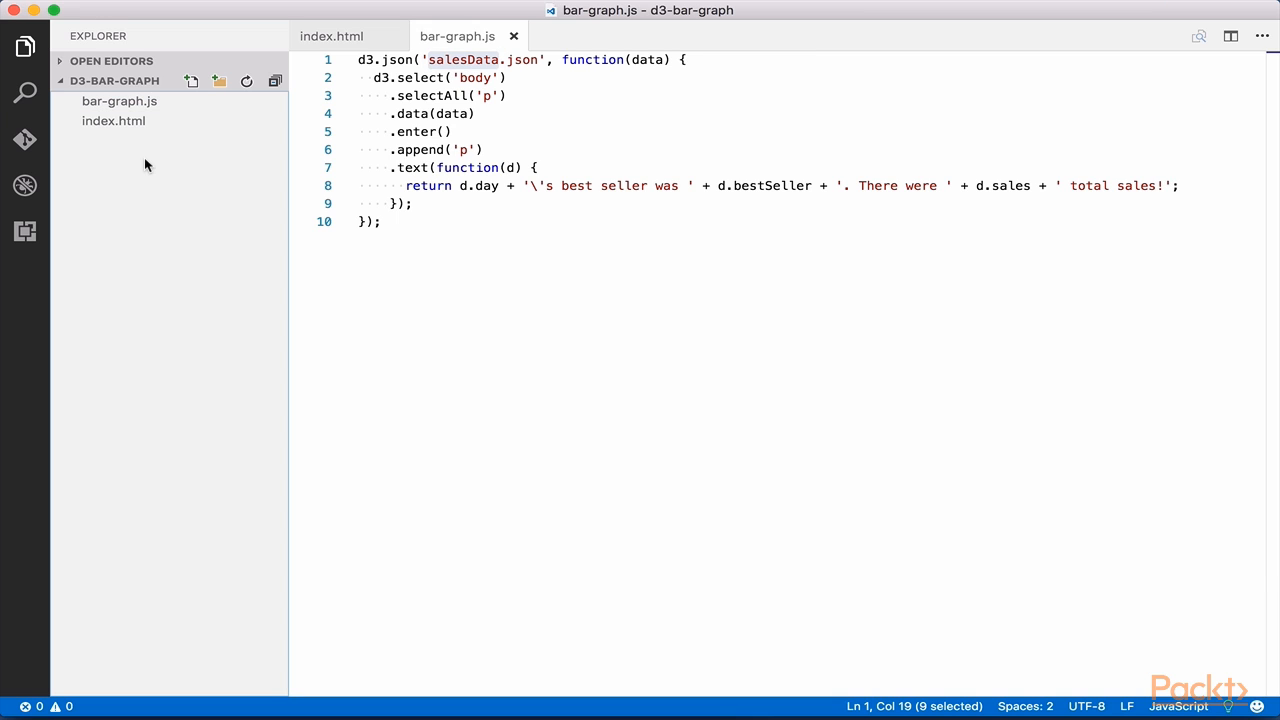
# Step: Create a new salesData.json file in the project Explorer
pyautogui.rightClick(145, 165)
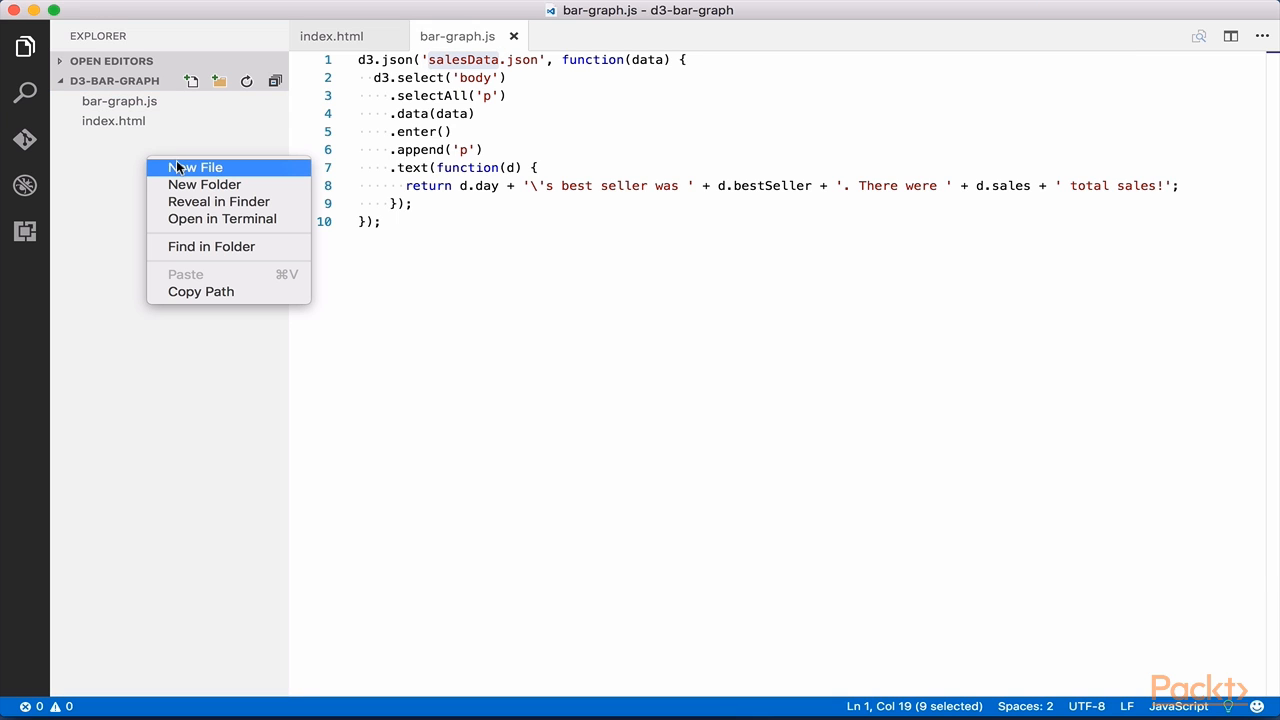
pyautogui.click(196, 167)
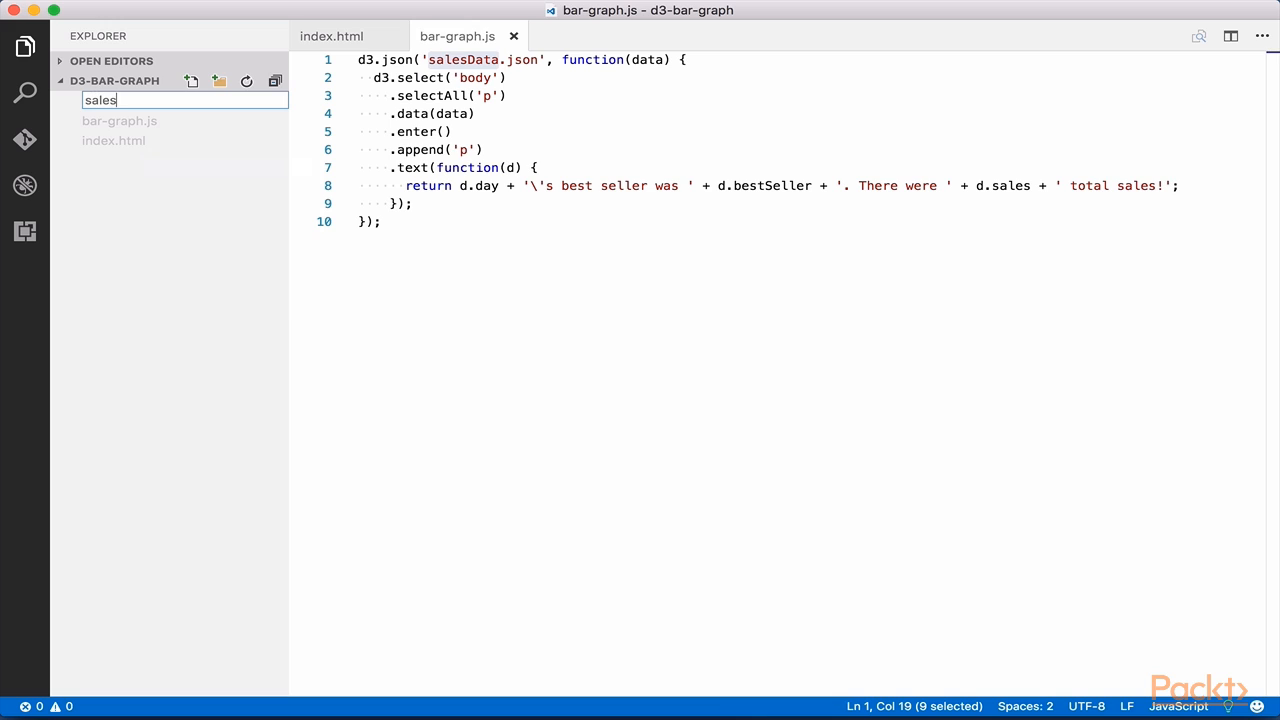
pyautogui.write('Data.')
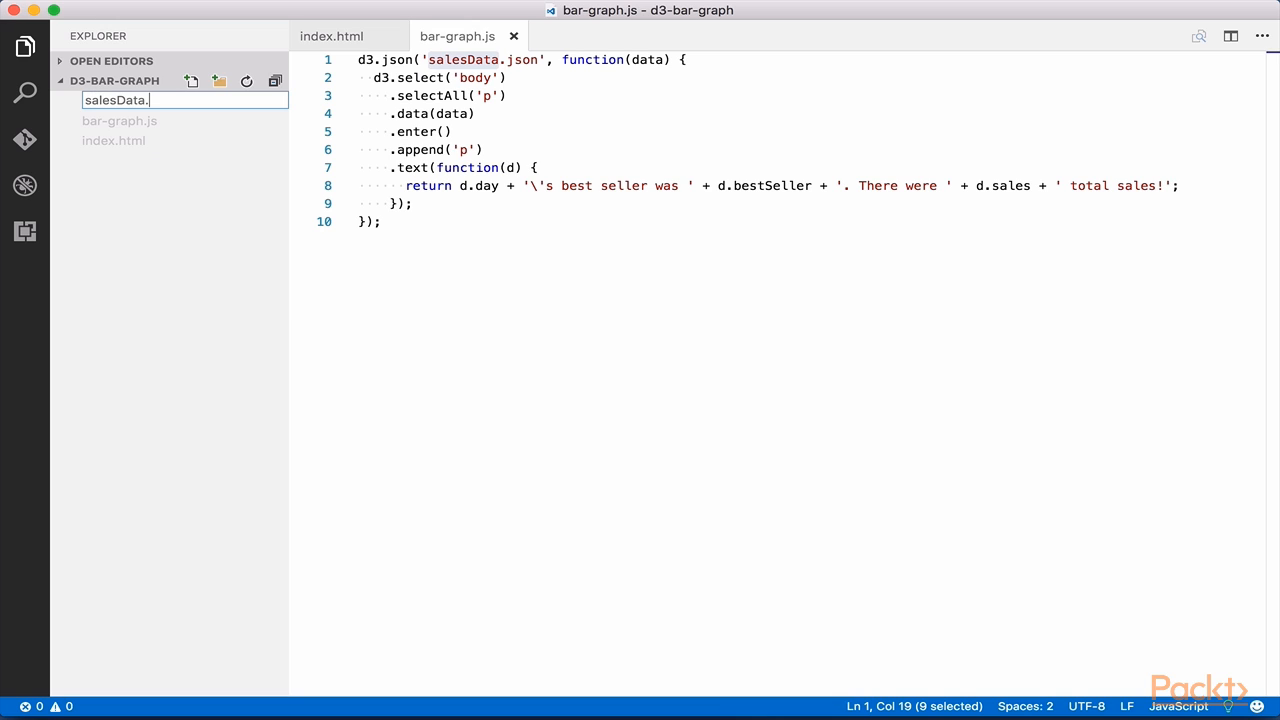
pyautogui.press('Enter')
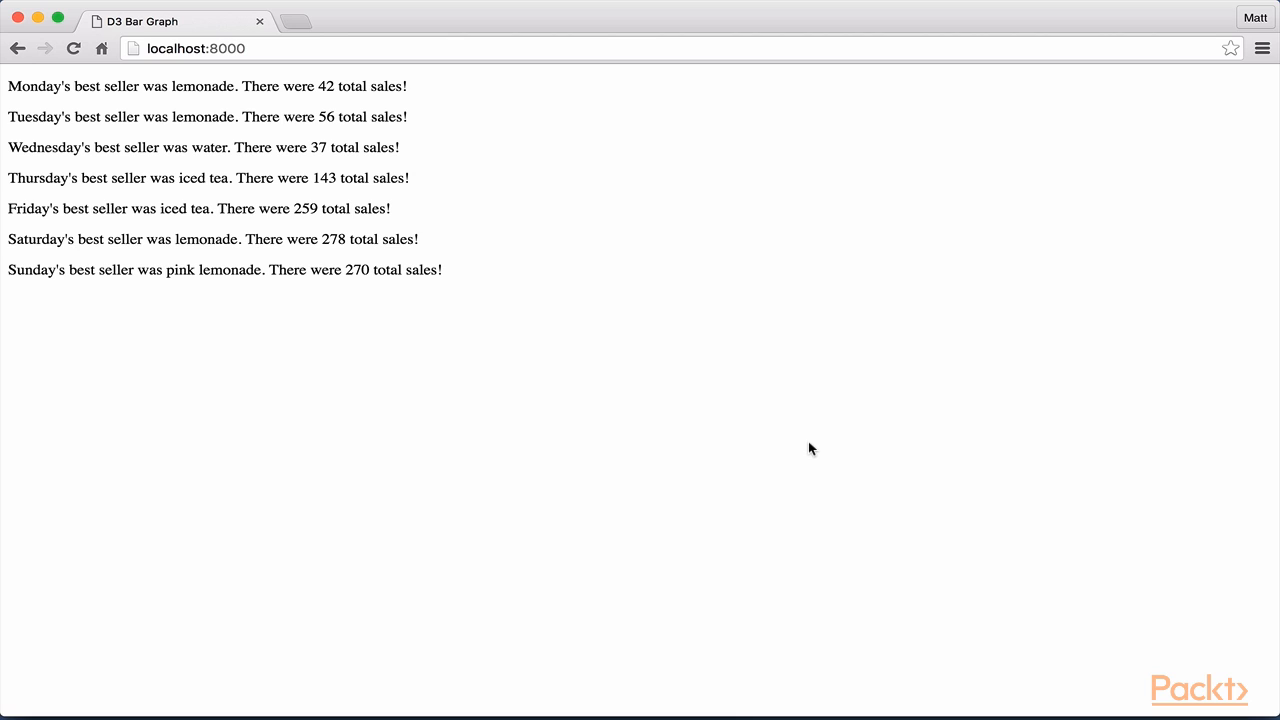
pyautogui.moveTo(692, 235)
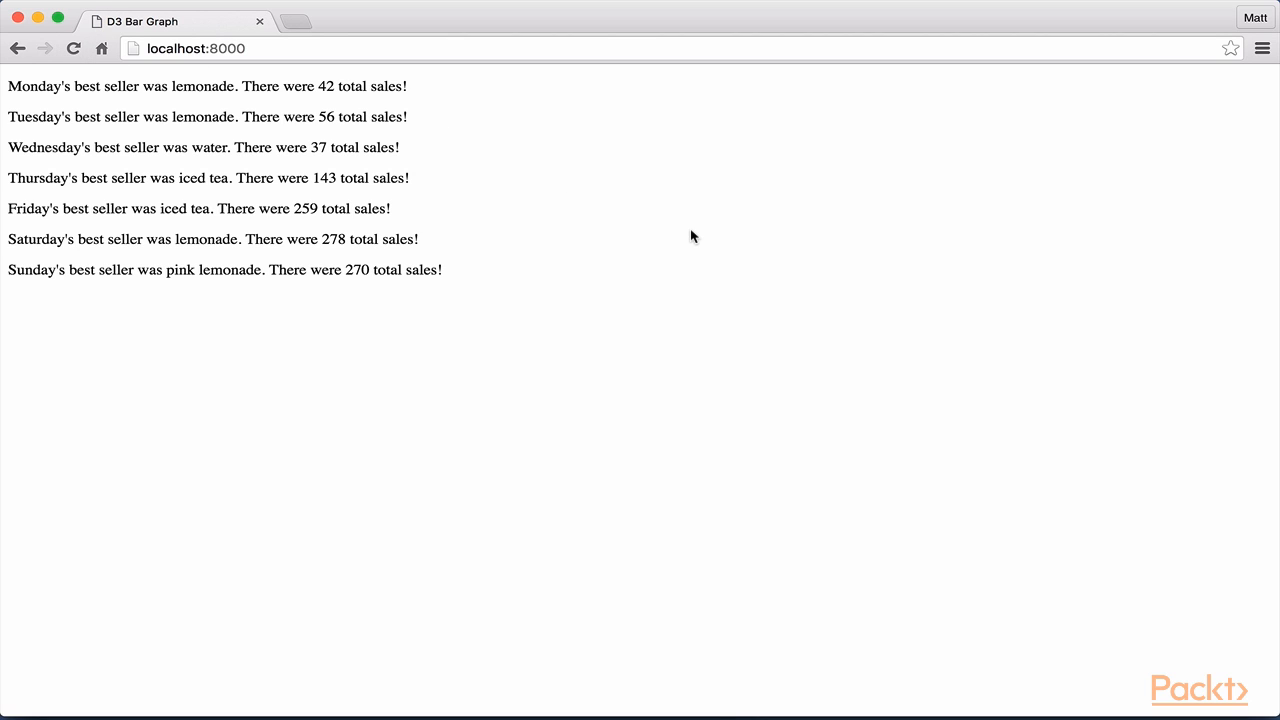